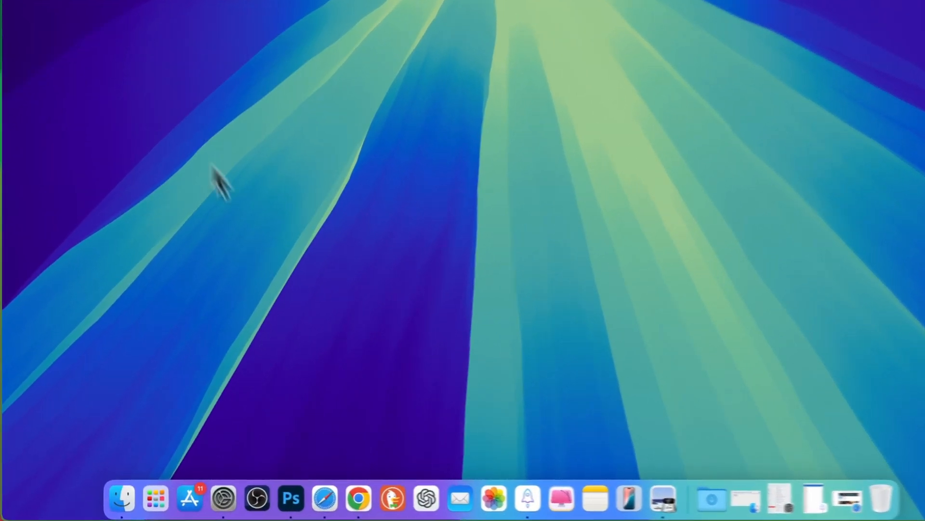
Launch Safari and run a Google search for 'bartender'
left_click(401, 502)
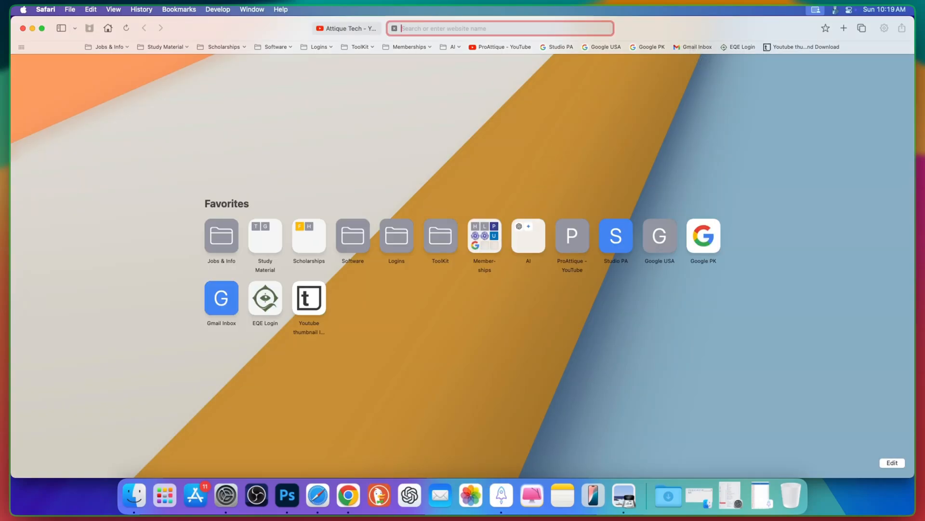
type("bartender")
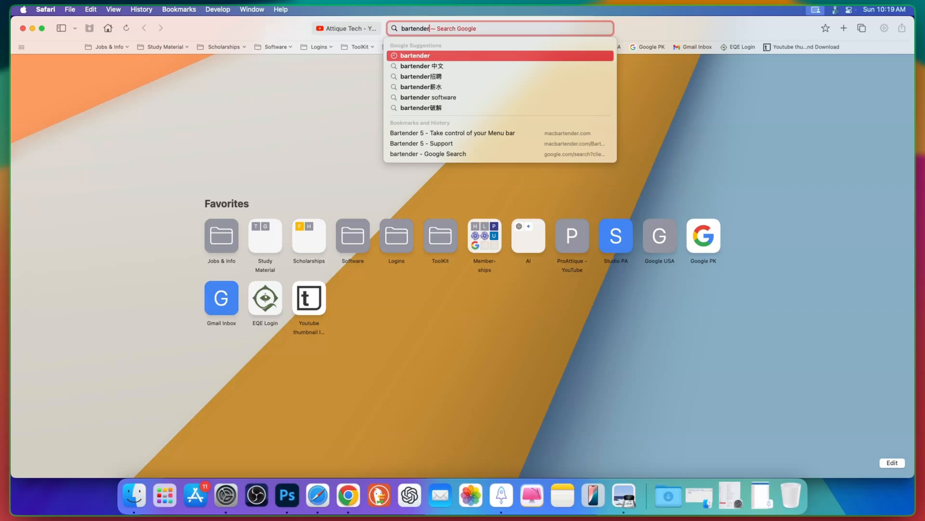
key("Return")
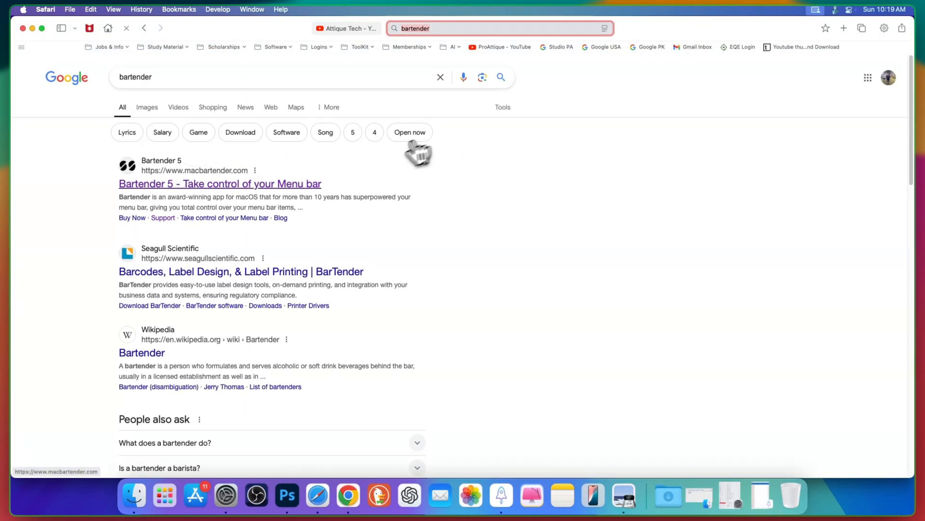
Browse the macbartender.com Bartender 5 page through its Speed, Full access, Bartender Bar and Styling sections
left_click(220, 183)
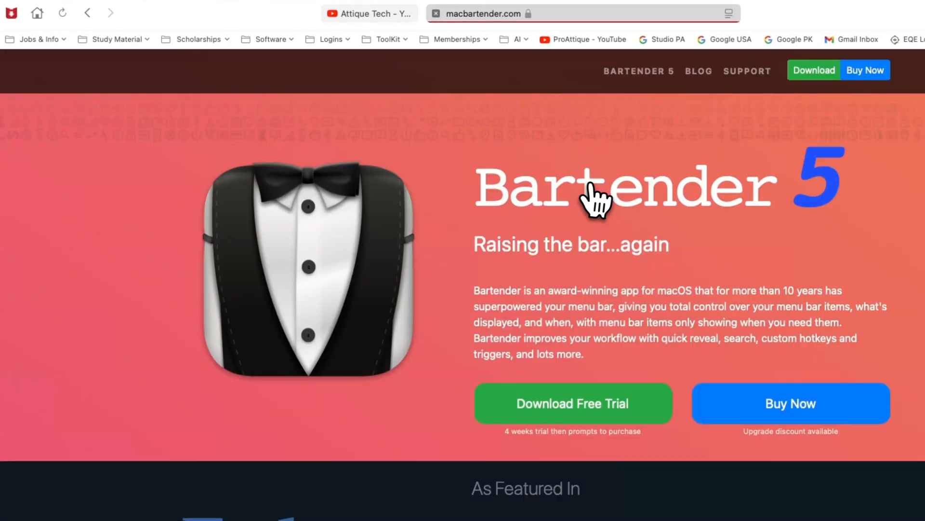
scroll("down", 3)
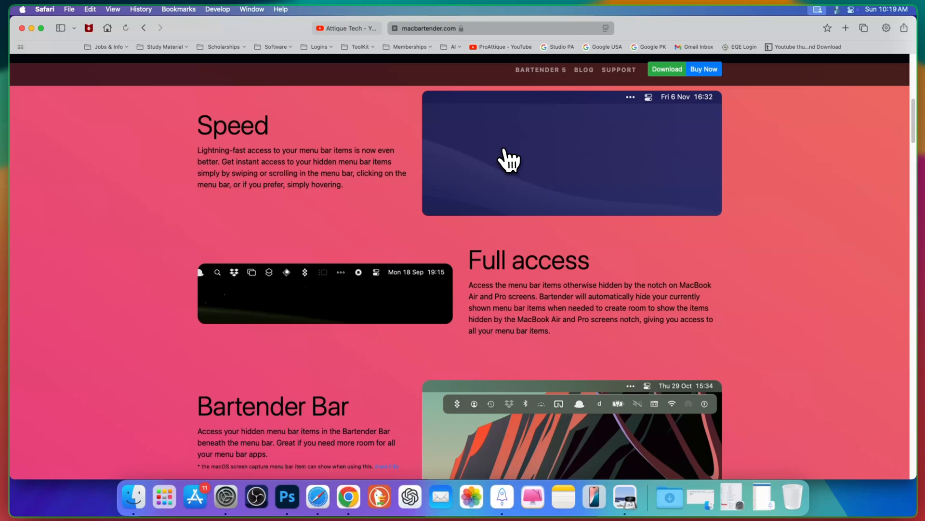
scroll("down", 3)
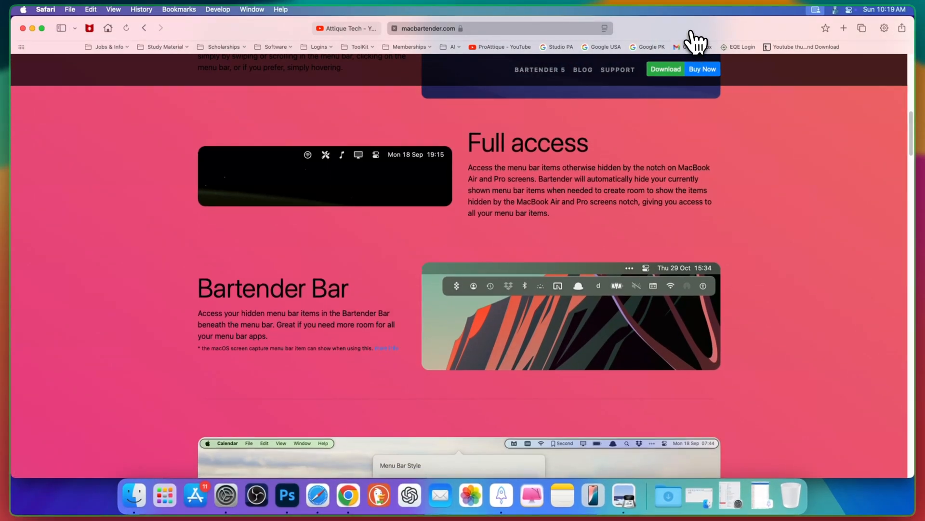
scroll("down", 3)
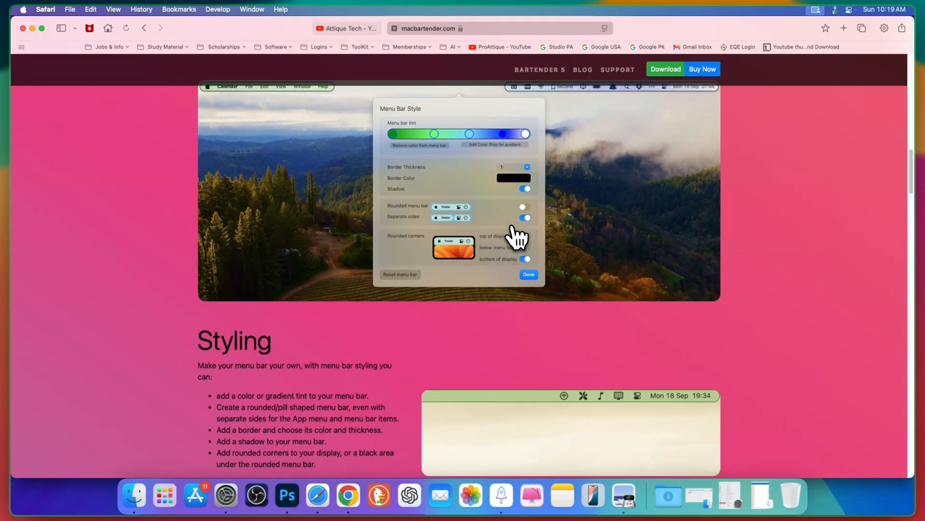
left_click(286, 495)
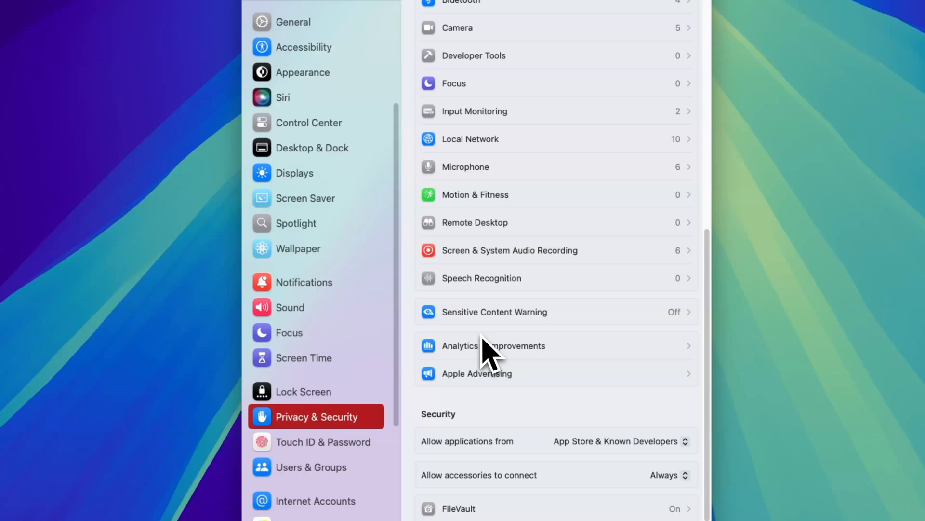
View the Screen & System Audio Recording permissions where Bartender 5 is enabled
left_click(510, 250)
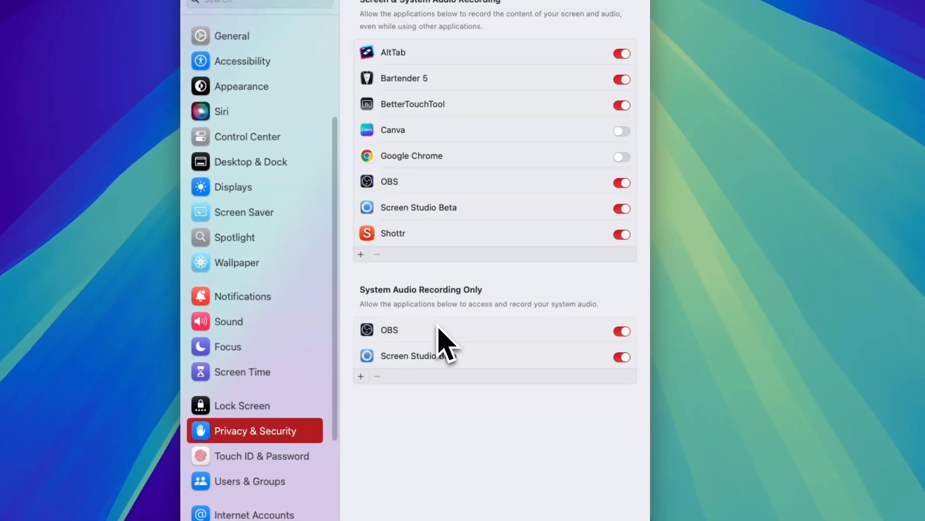
mouse_move(594, 99)
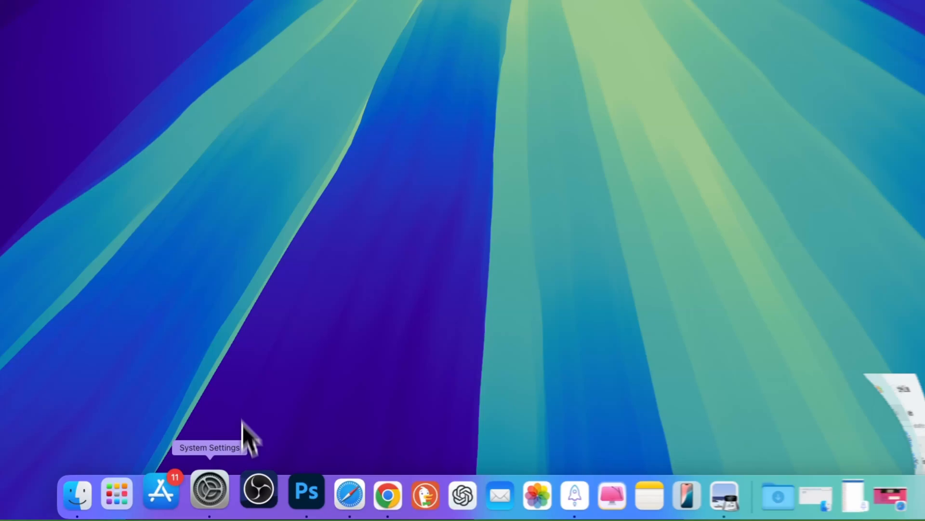
left_click(210, 490)
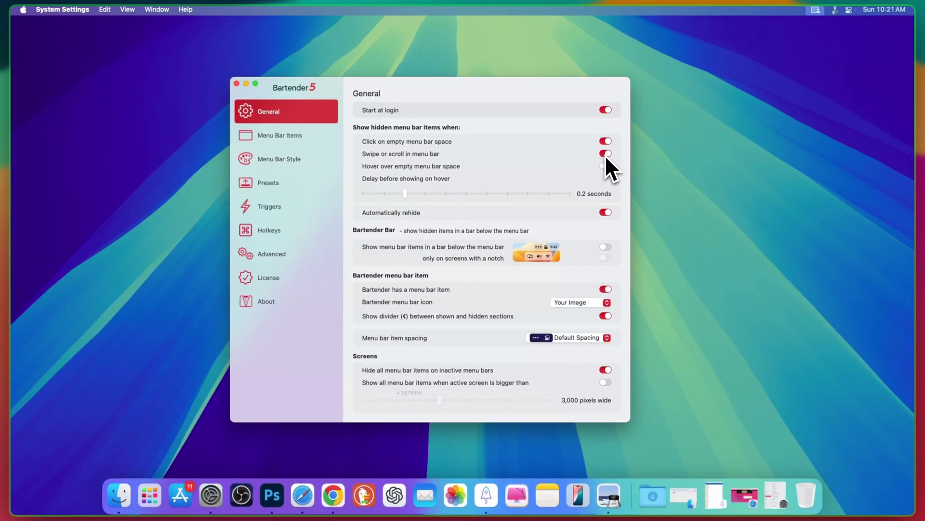
Enable 'Swipe or scroll in menu bar' to show hidden items, leaving 'Hover over empty menu bar space' off
left_click(606, 153)
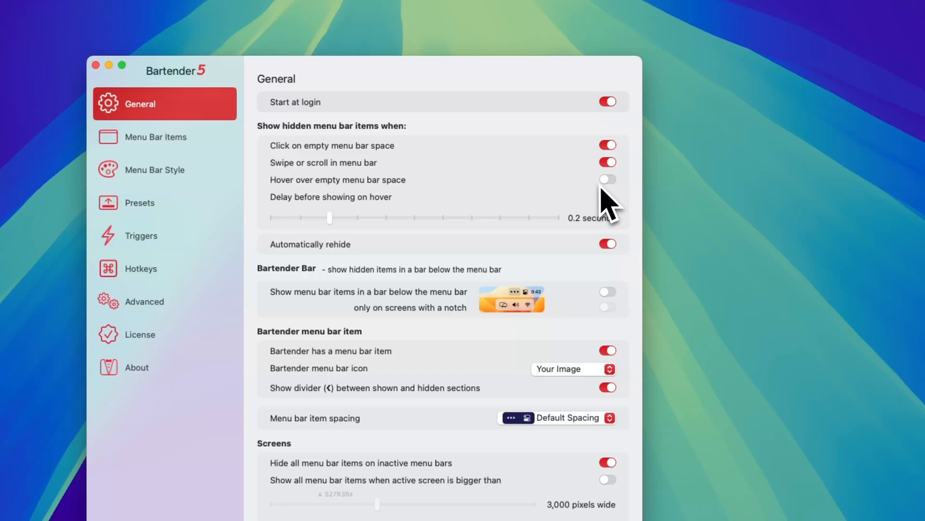
left_click(608, 180)
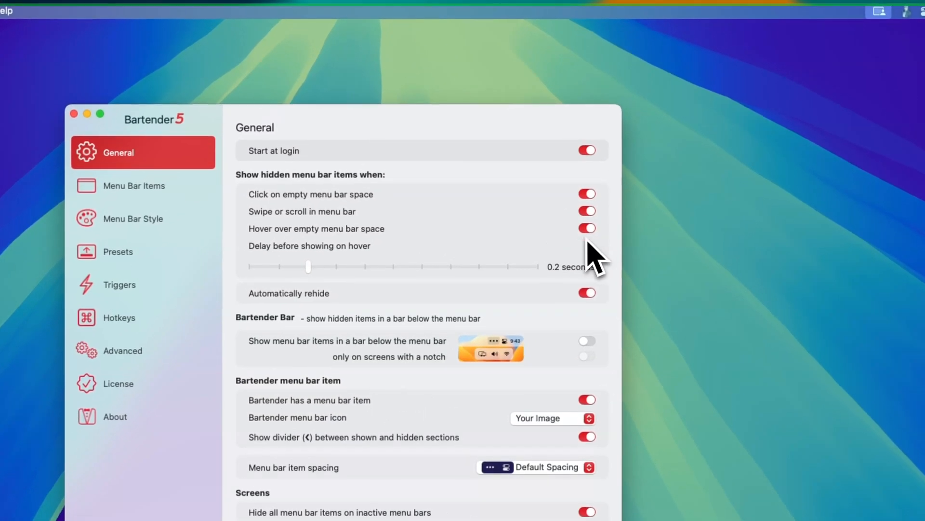
mouse_move(467, 296)
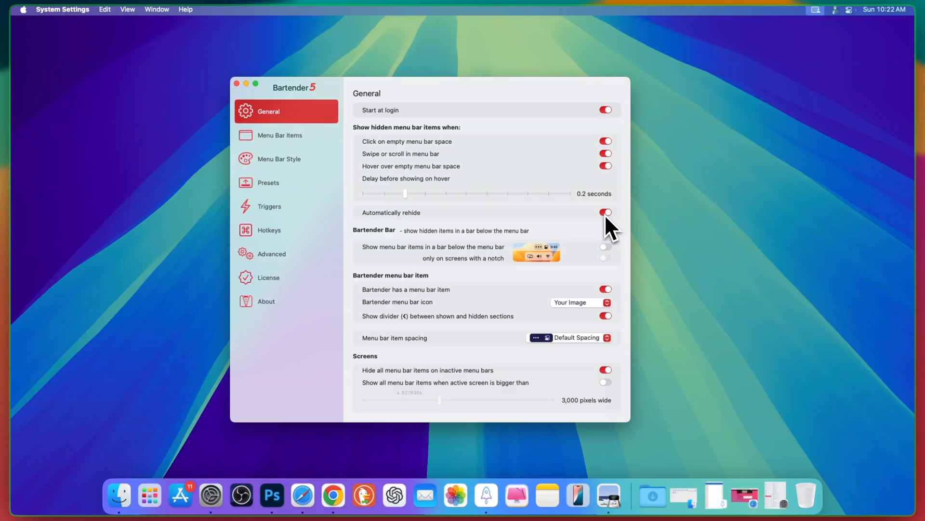
left_click(606, 166)
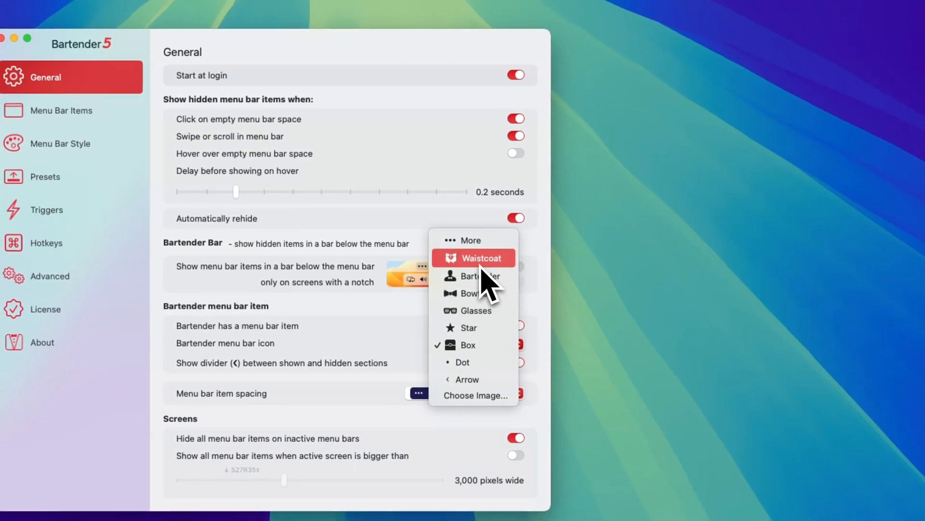
left_click(475, 258)
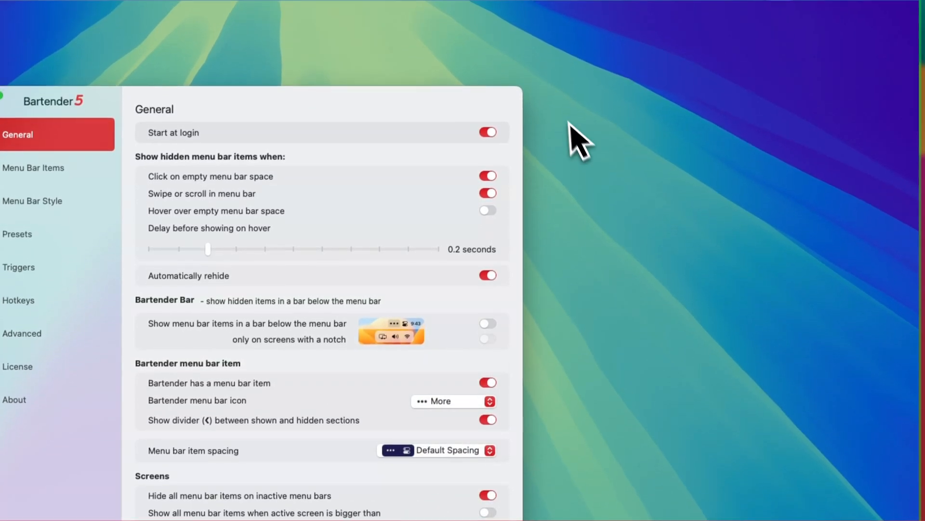
left_click(452, 401)
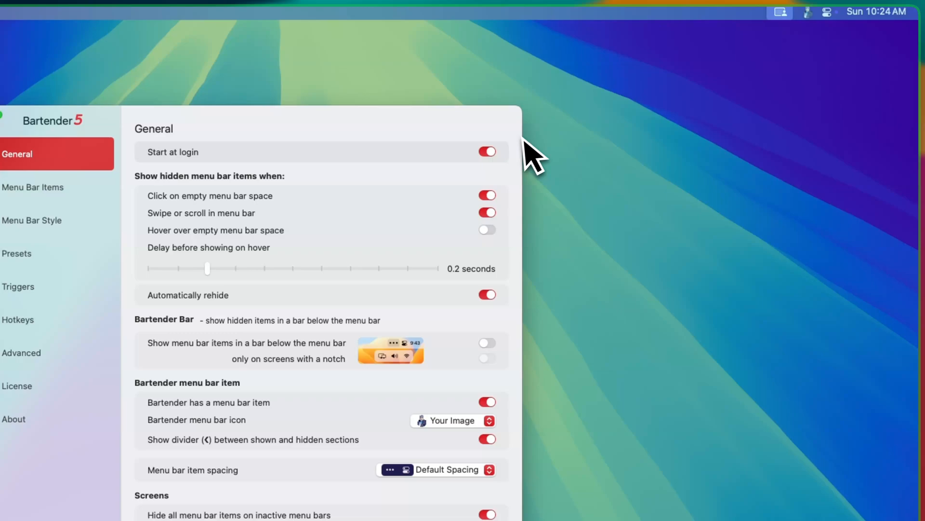
left_click(266, 181)
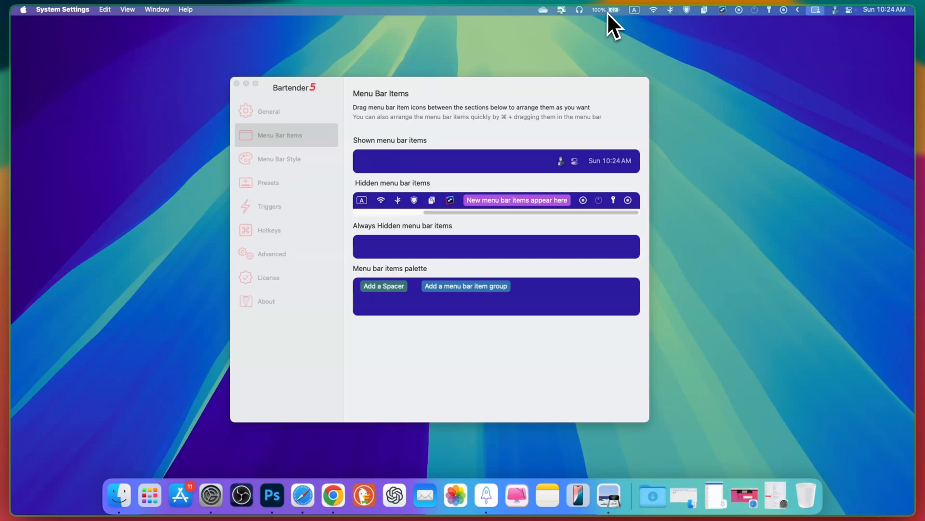
mouse_move(785, 19)
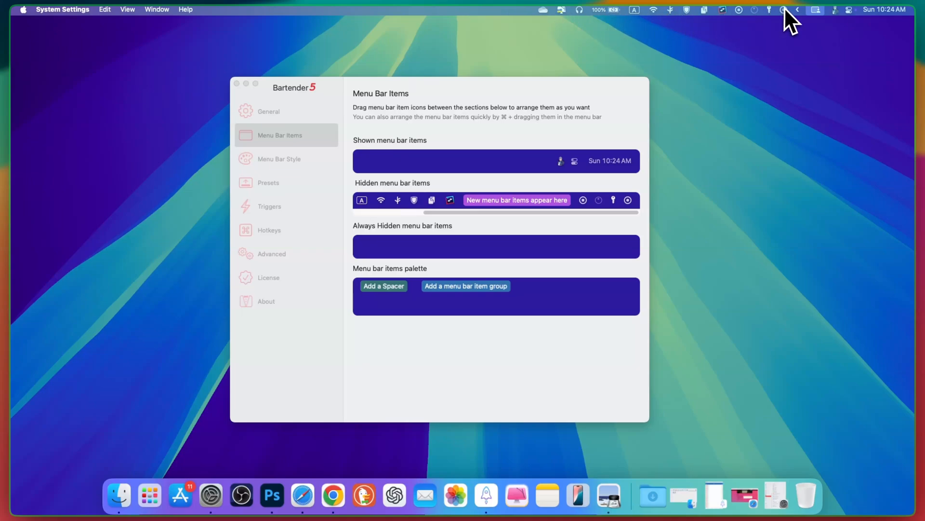
mouse_move(777, 28)
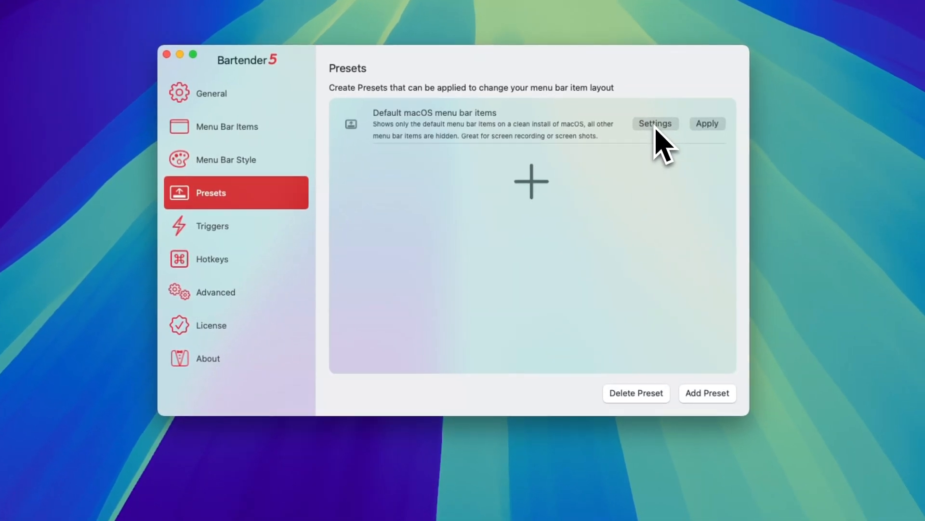
Review the default macOS preset's settings, then add a new preset named Preset 1
left_click(656, 123)
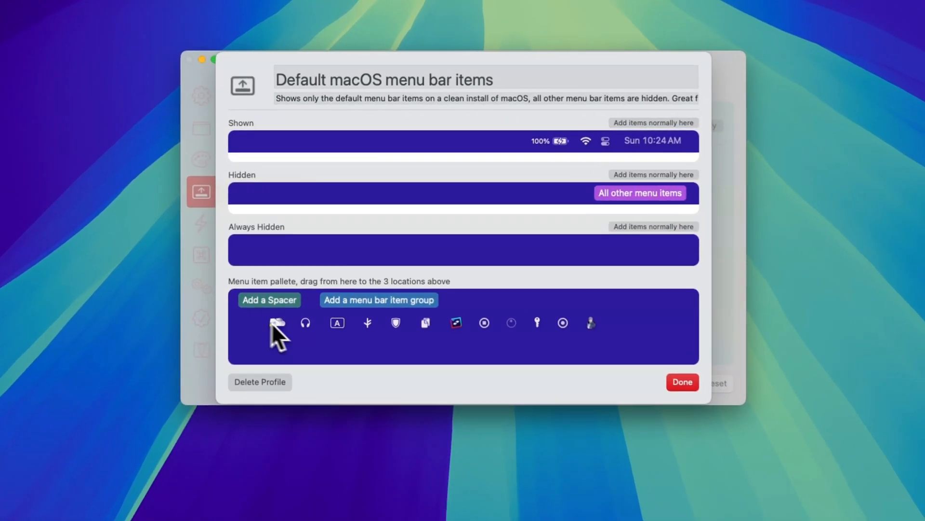
left_click(682, 382)
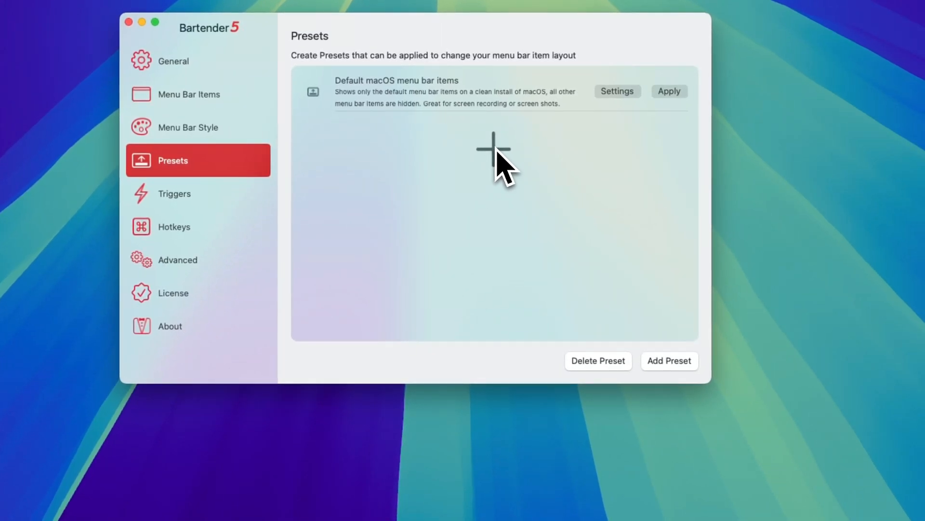
left_click(669, 361)
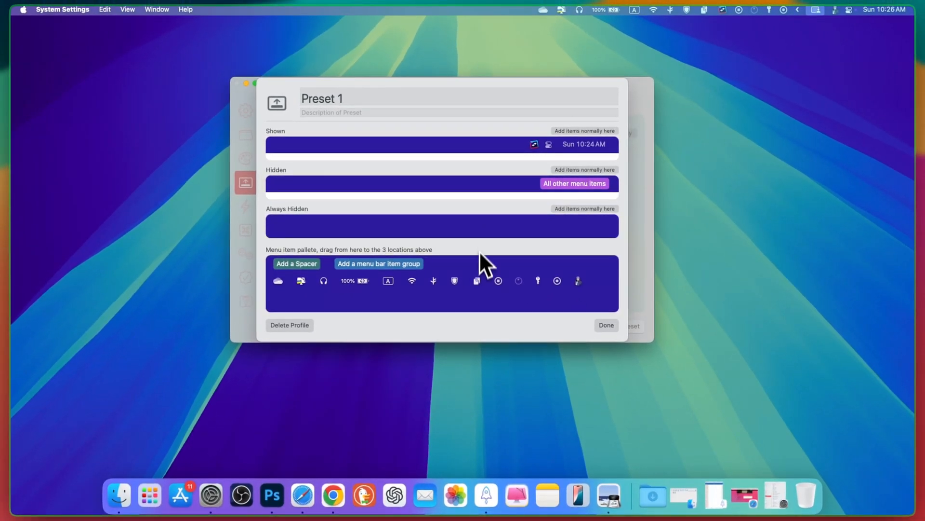
mouse_move(485, 266)
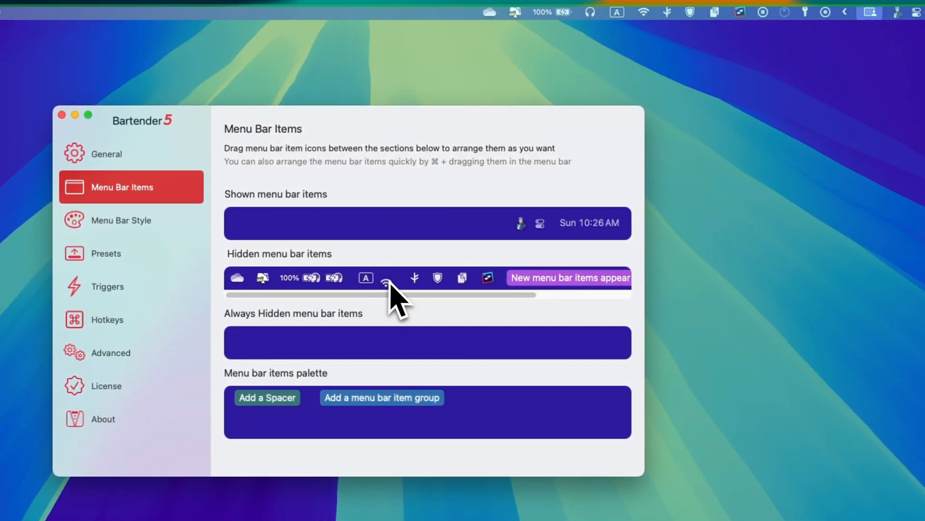
mouse_move(645, 31)
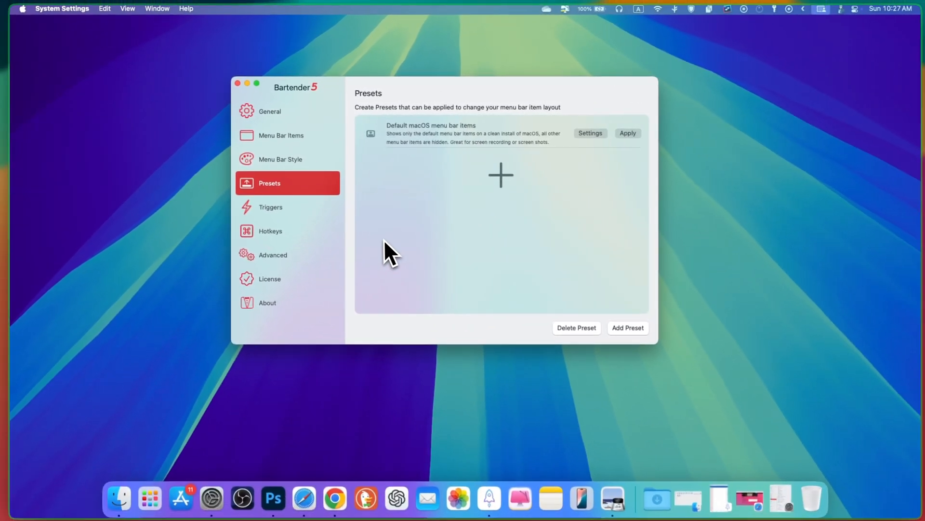
Show the Triggers page listing battery, Time Machine and Wi-Fi triggers
left_click(270, 207)
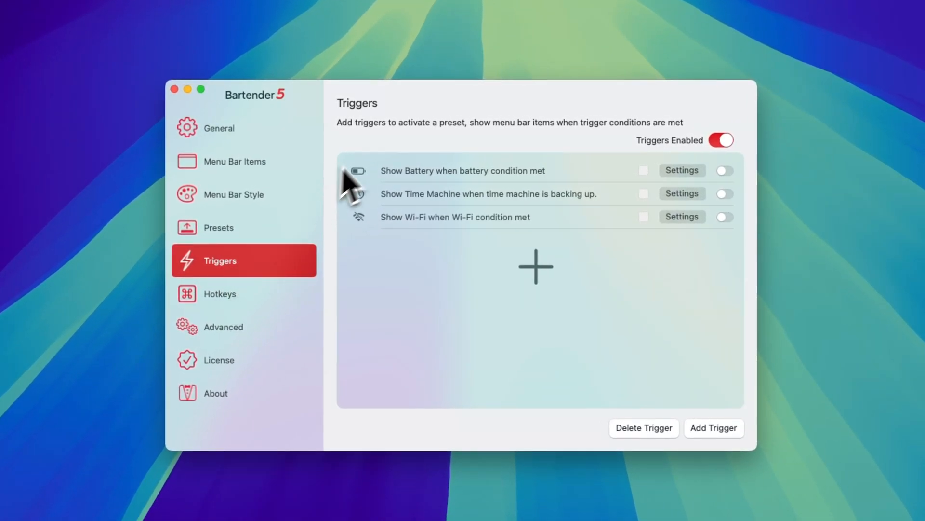
mouse_move(653, 208)
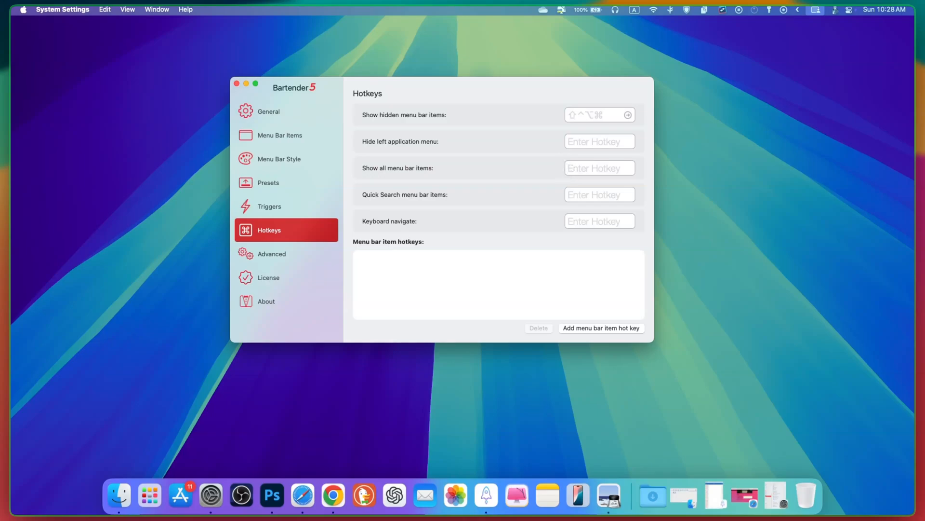
mouse_move(561, 166)
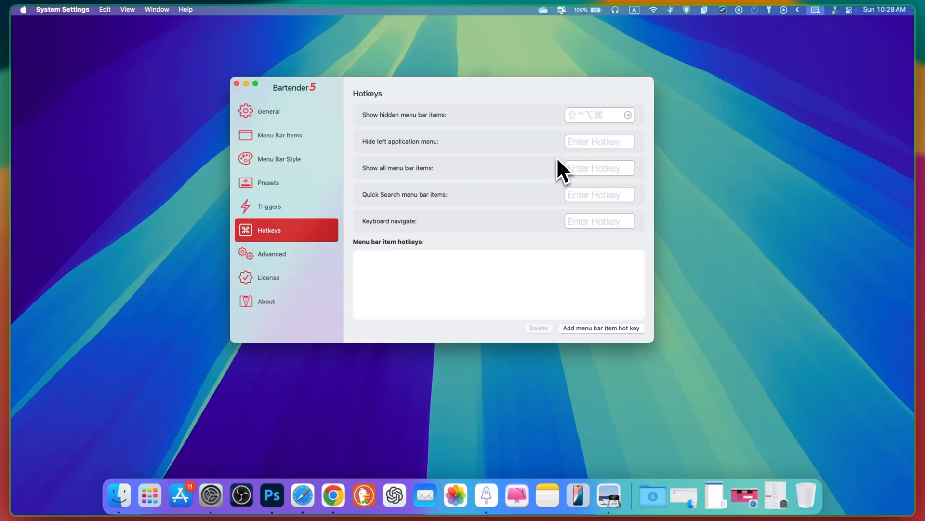
mouse_move(535, 200)
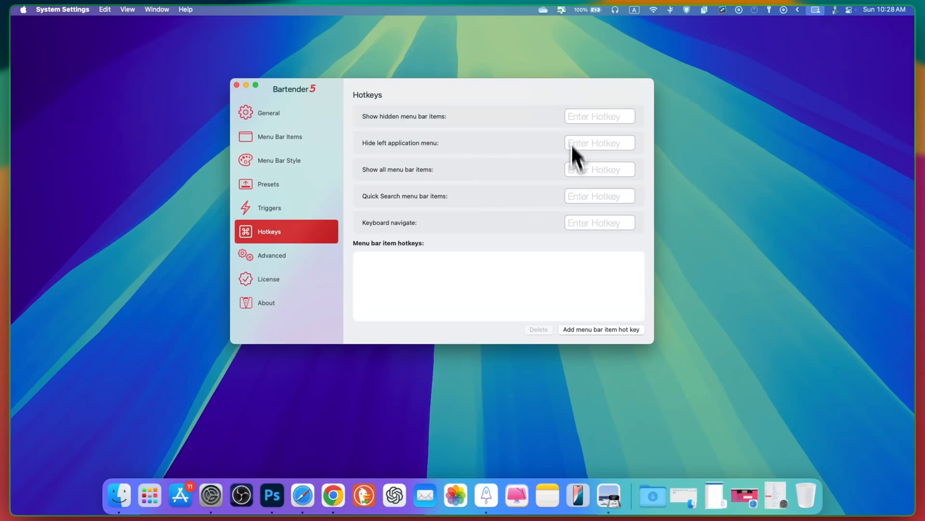
In Menu Bar Style, set the tint gradient's end colour to white for a plain white tint
left_click(279, 160)
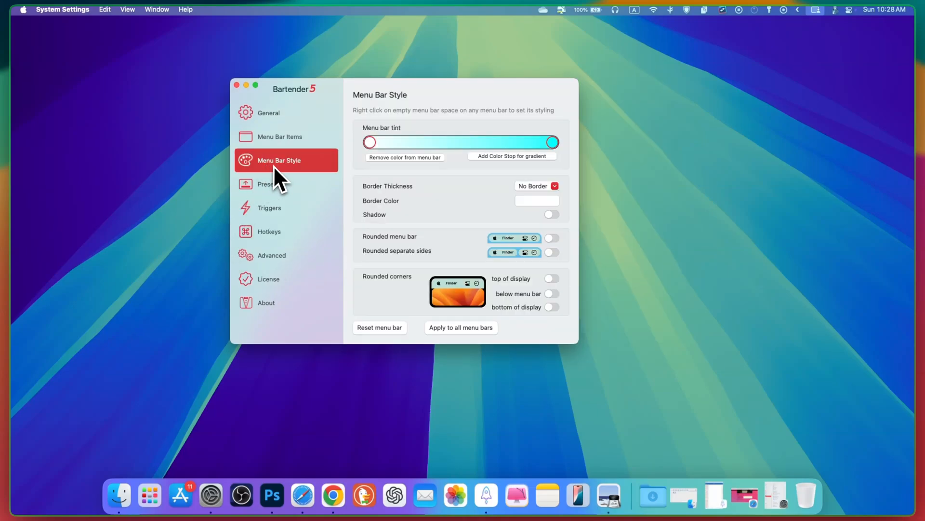
mouse_move(722, 19)
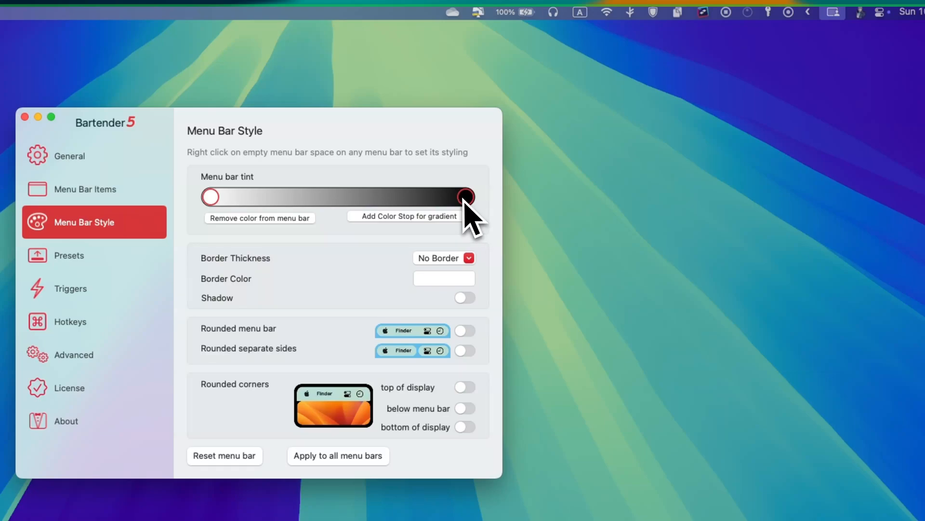
left_click(465, 196)
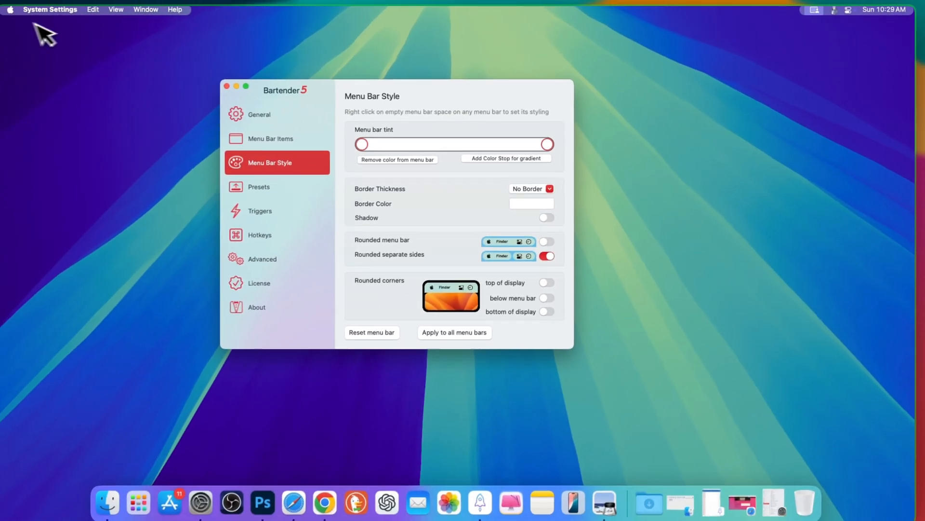
mouse_move(802, 37)
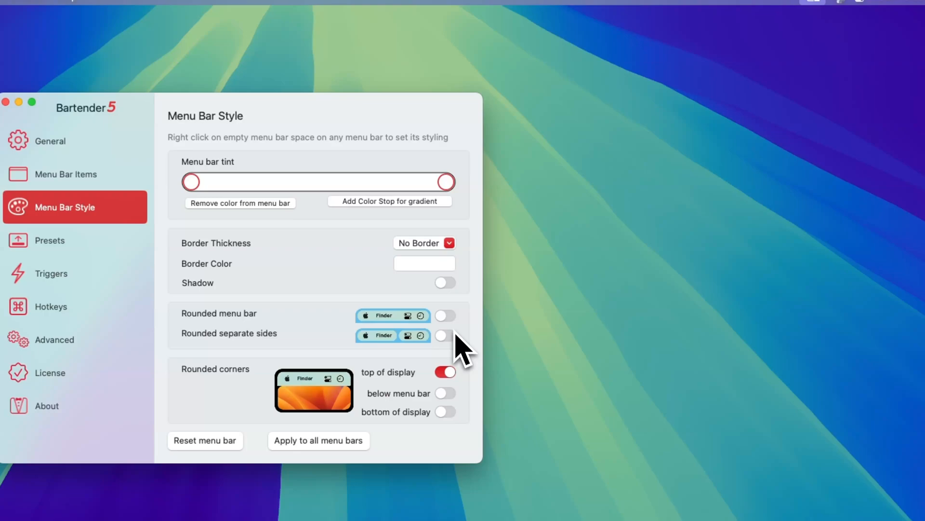
left_click(445, 335)
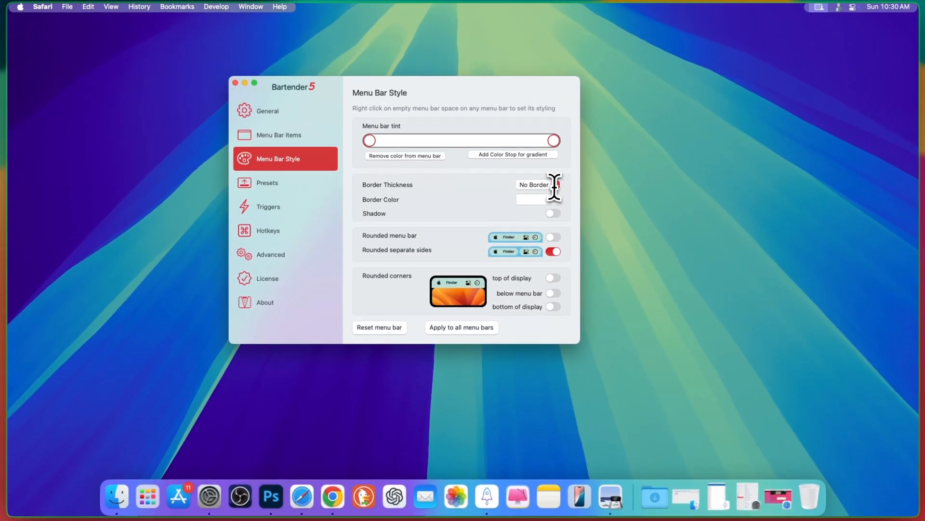
Set the menu bar border thickness to 1 after briefly trying 3
left_click(549, 184)
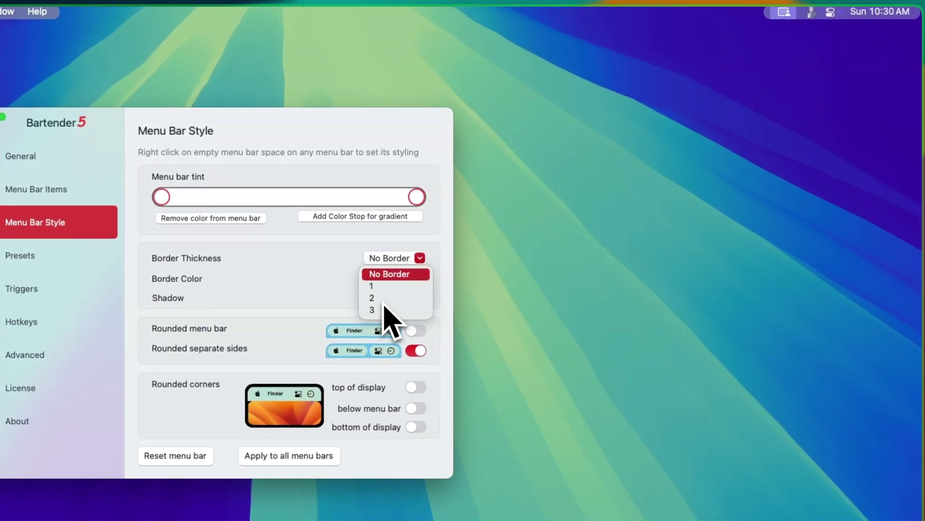
left_click(372, 310)
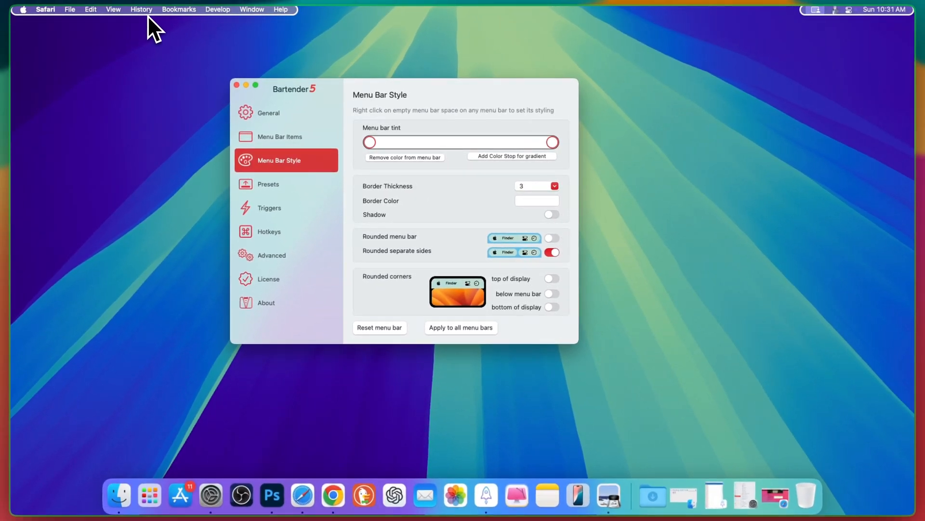
left_click(554, 186)
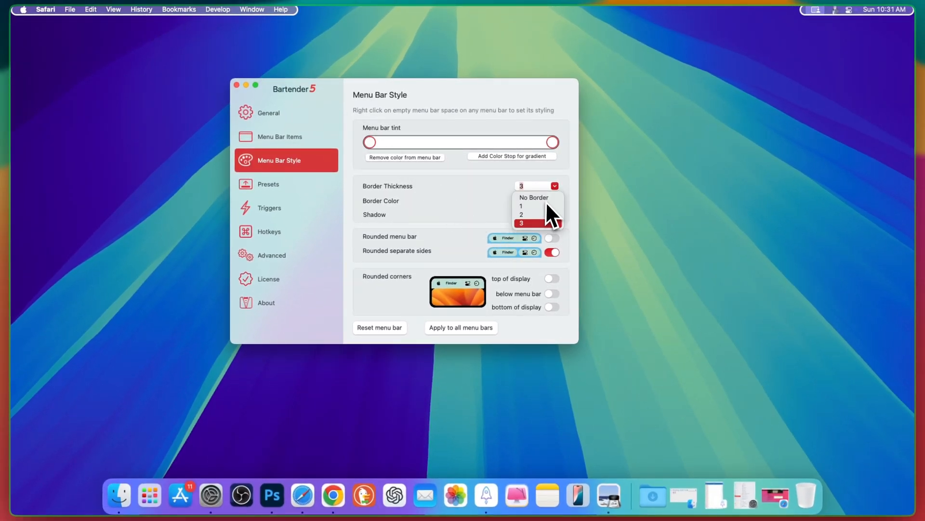
left_click(521, 205)
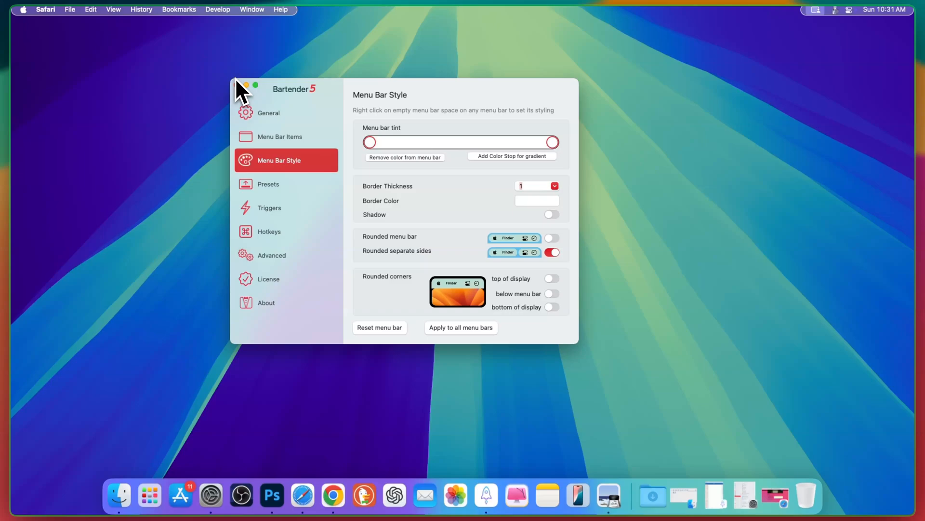